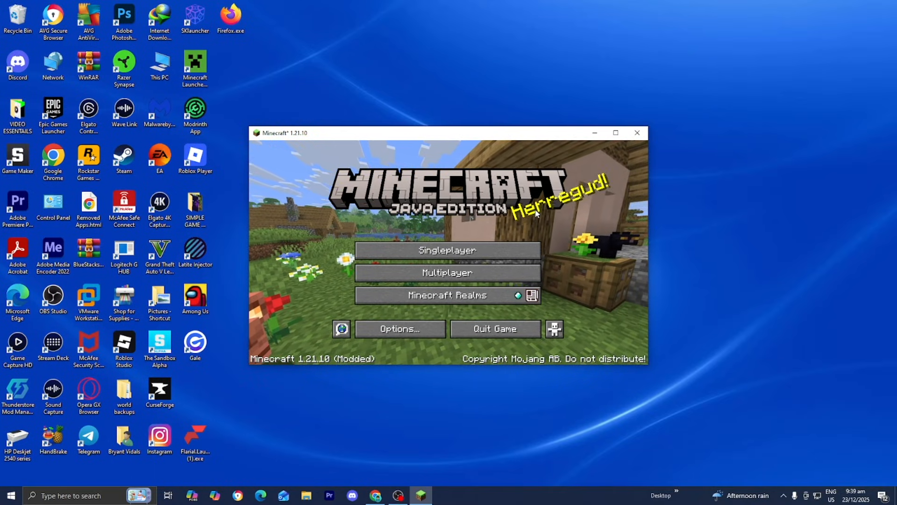
# Step: Search Google for 'optifine download'
pyautogui.click(636, 132)
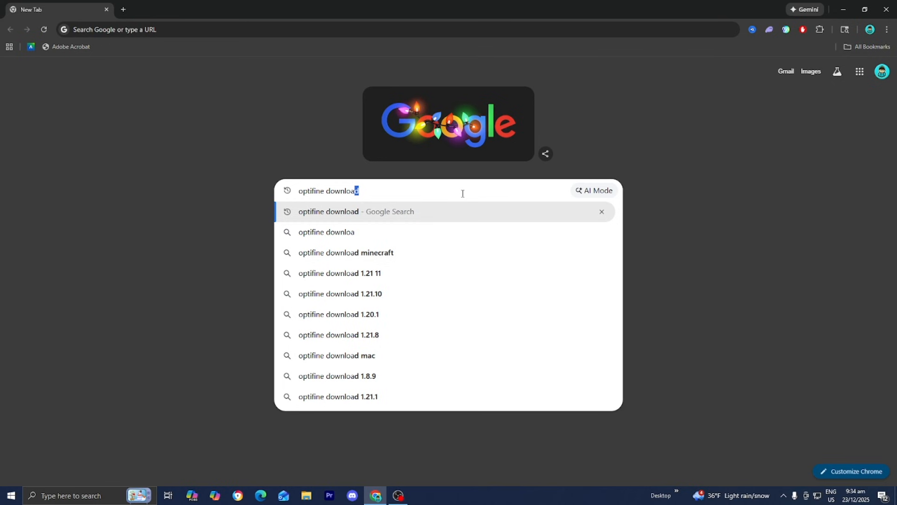
pyautogui.press('Return')
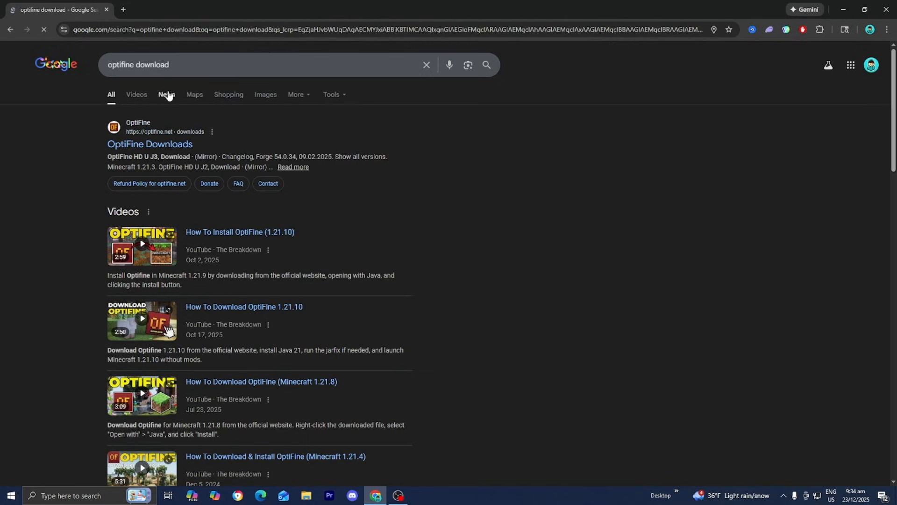
# Step: From the OptiFine Downloads page, choose the 1.21.10 preview HD U J7 pre11 download
pyautogui.click(150, 144)
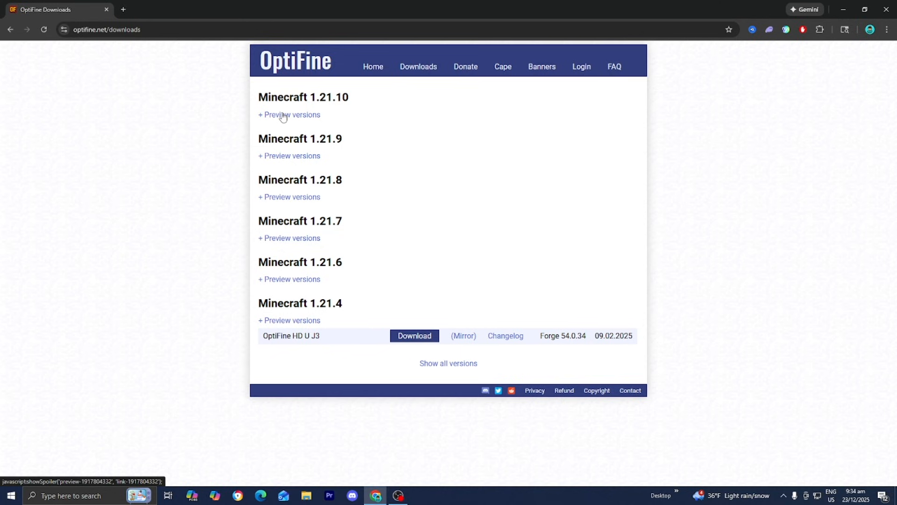
pyautogui.click(289, 114)
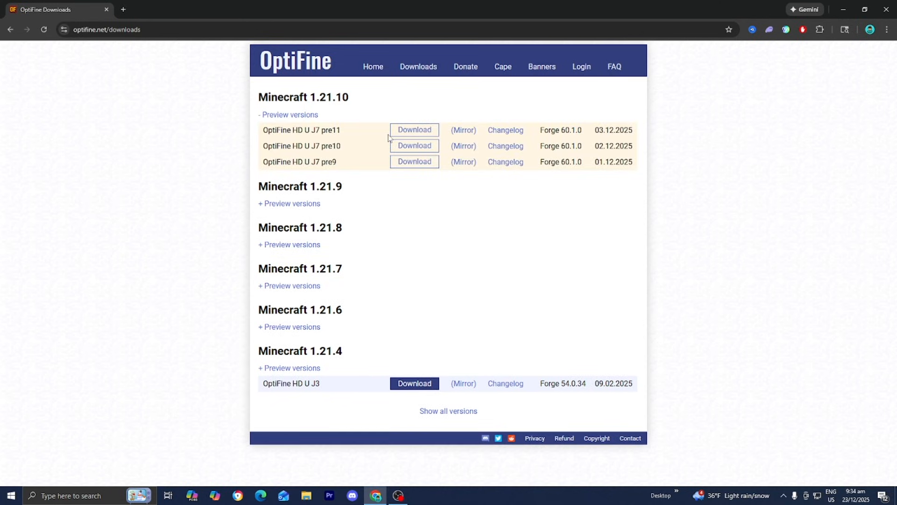
pyautogui.click(413, 130)
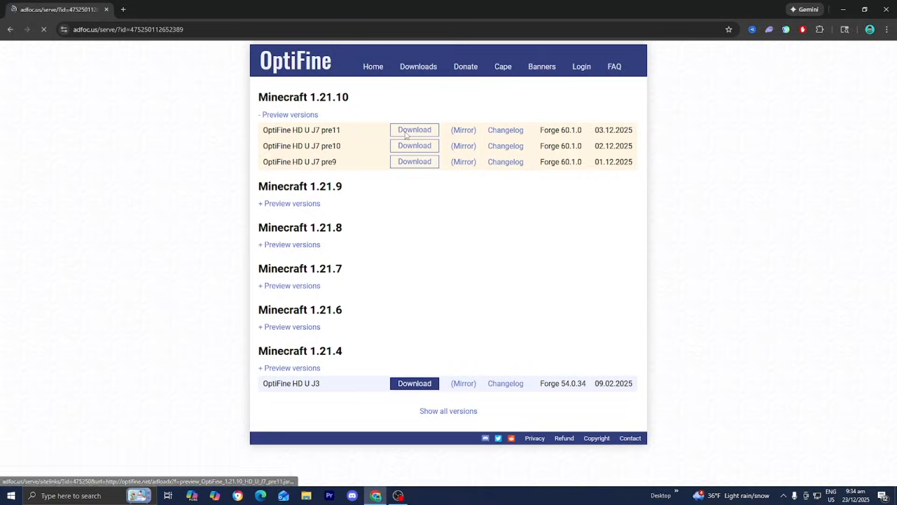
# Step: Skip the ad page, start the pre11 file download and restore the browser window
pyautogui.click(415, 130)
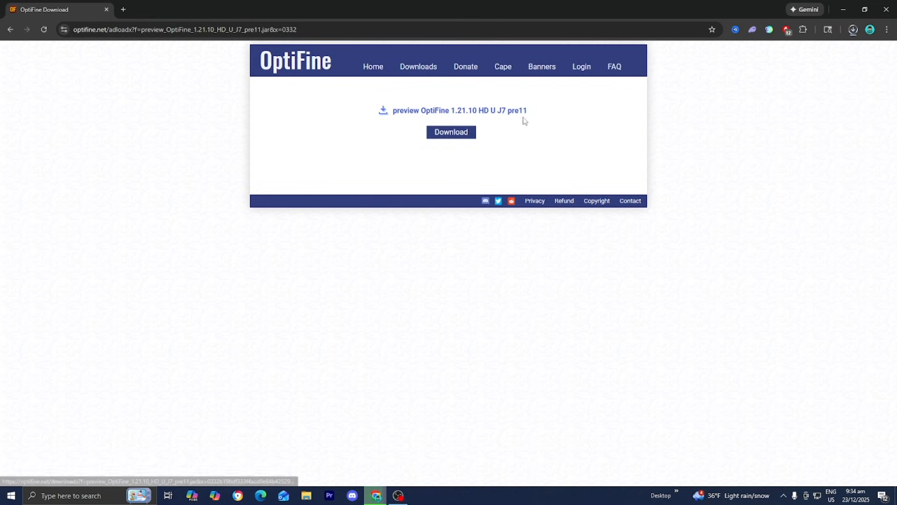
pyautogui.click(451, 132)
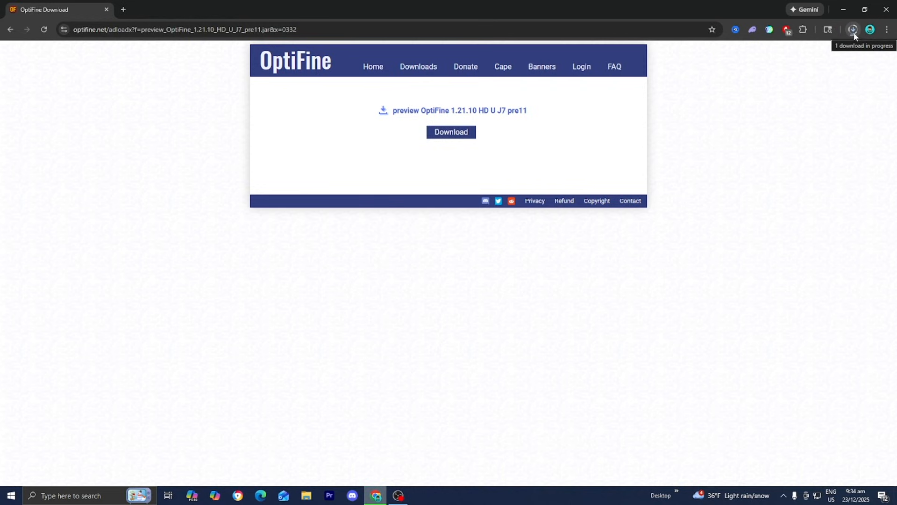
pyautogui.click(865, 9)
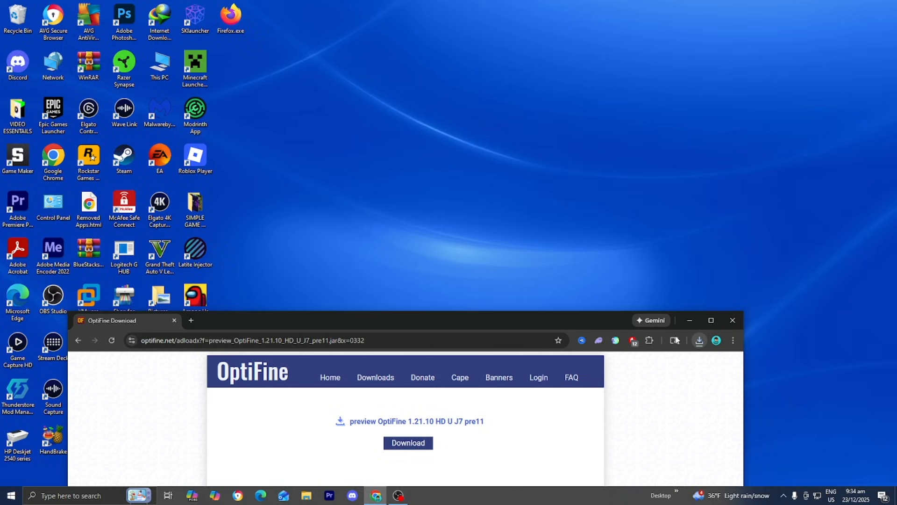
# Step: Launch SKLauncher from its desktop shortcut
pyautogui.click(698, 340)
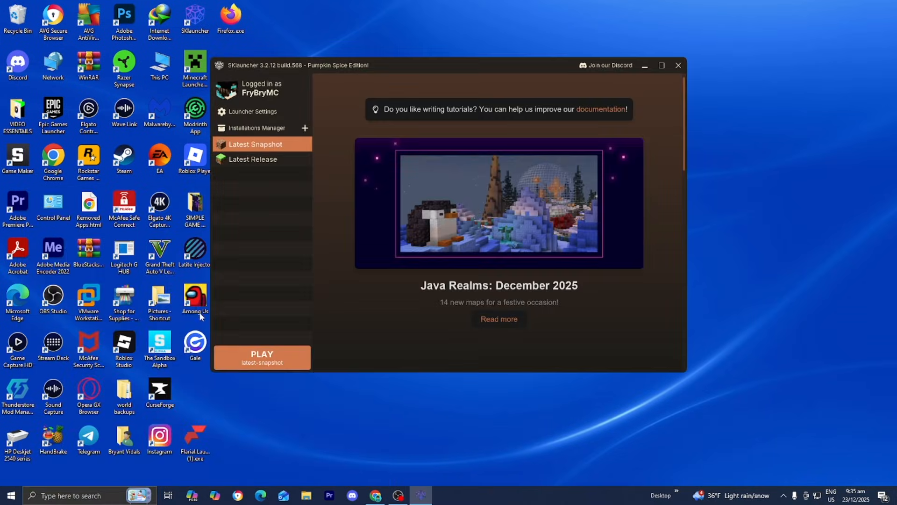
pyautogui.moveTo(345, 153)
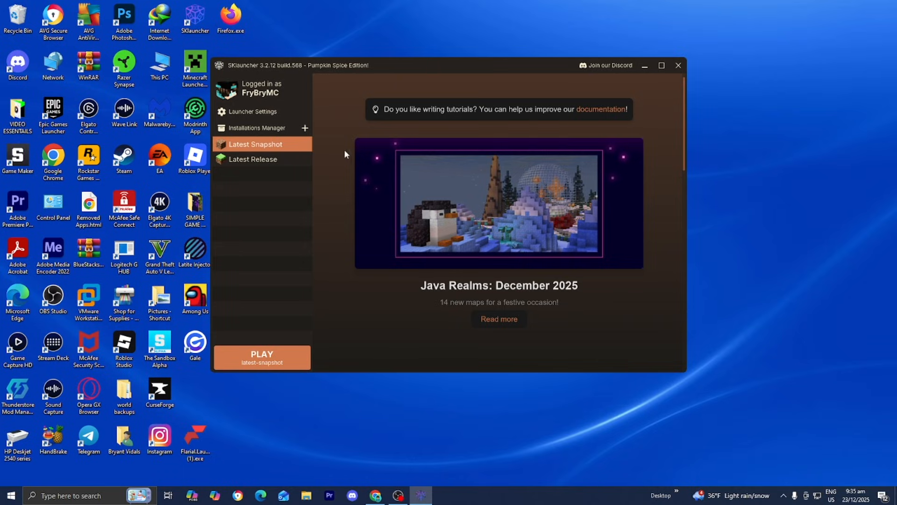
pyautogui.moveTo(270, 132)
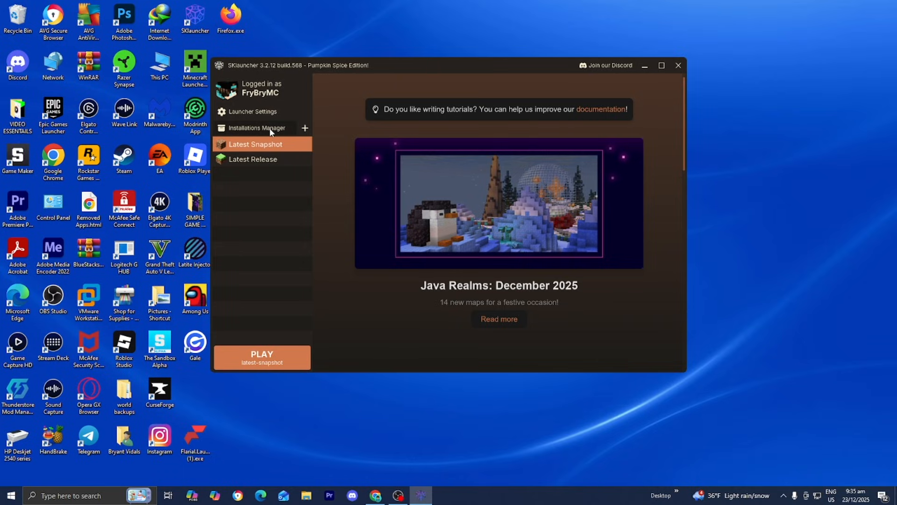
# Step: Create a new installation in the Installations Manager and name it 1.21.10
pyautogui.click(256, 128)
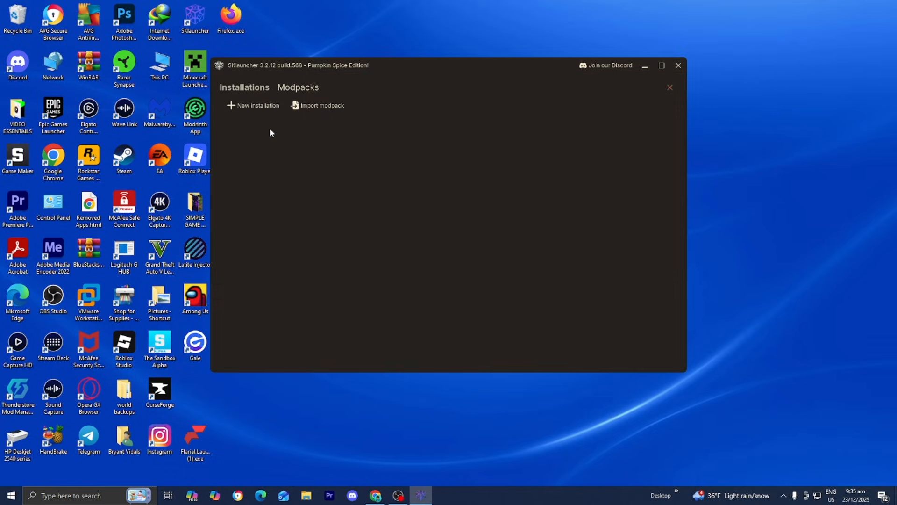
pyautogui.click(256, 105)
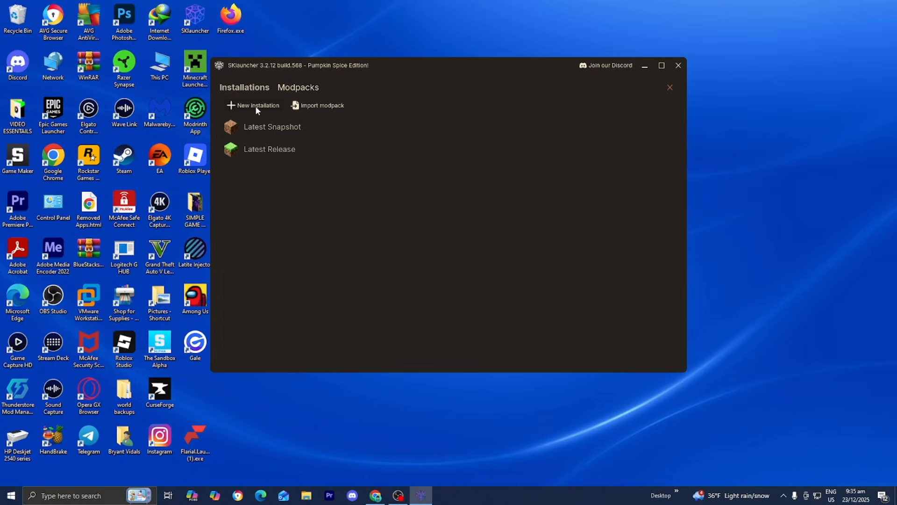
pyautogui.click(254, 105)
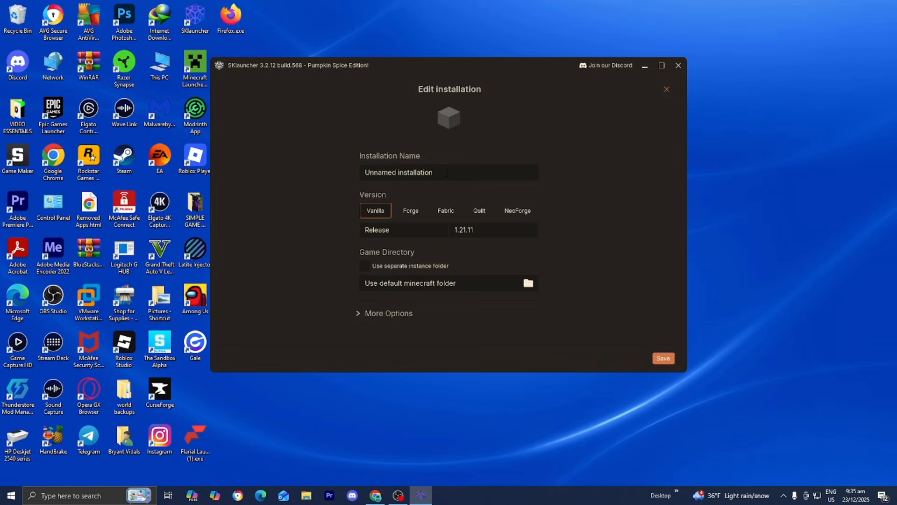
pyautogui.write('1.21.10')
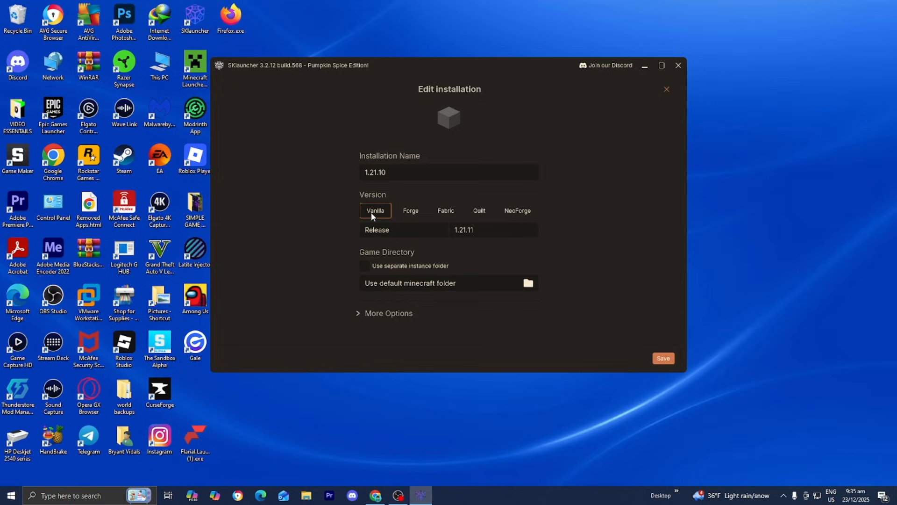
# Step: Keep it Vanilla, choose release 1.21.10 and save the installation
pyautogui.click(489, 229)
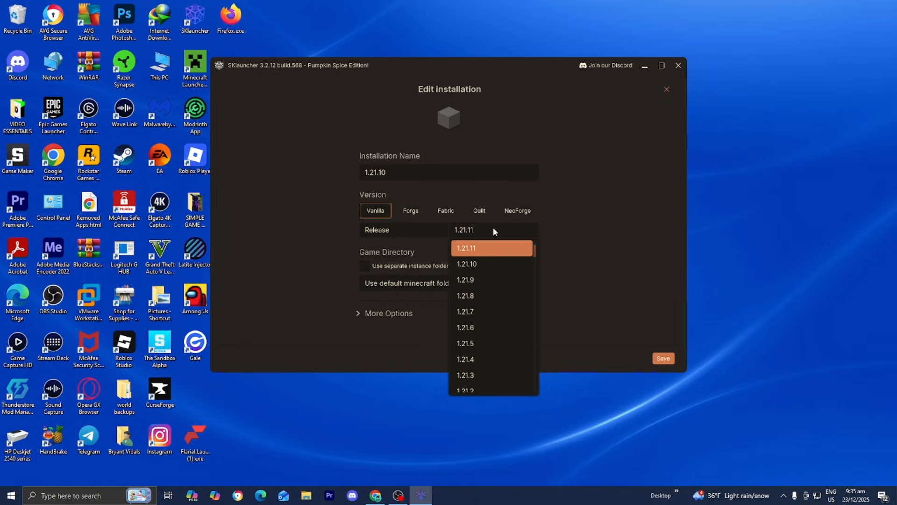
pyautogui.moveTo(482, 264)
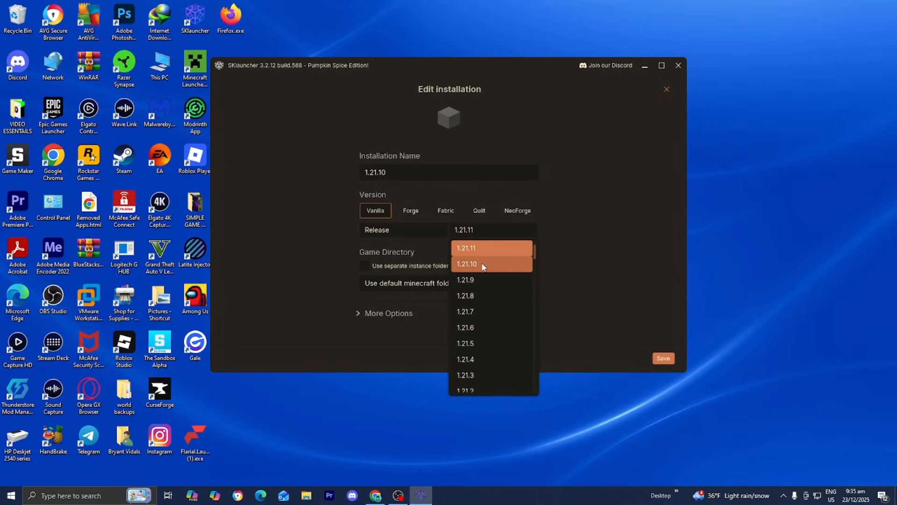
pyautogui.click(466, 264)
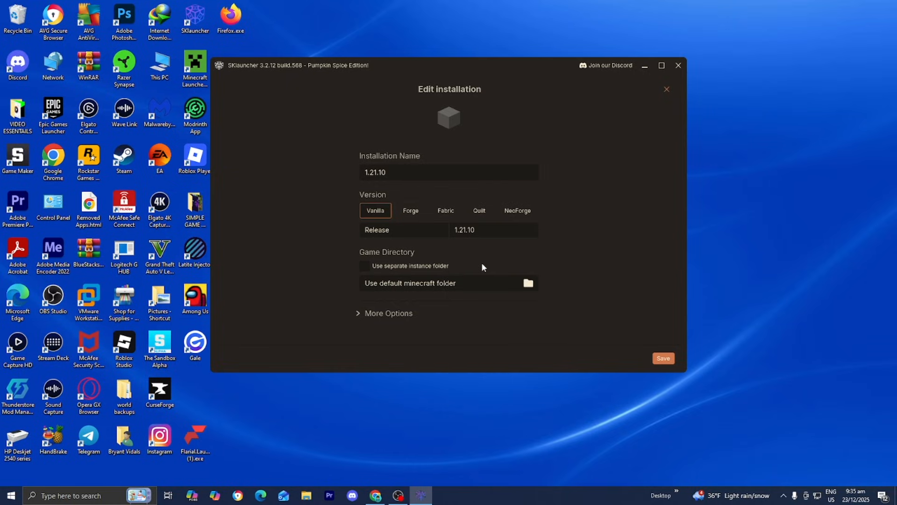
pyautogui.click(662, 358)
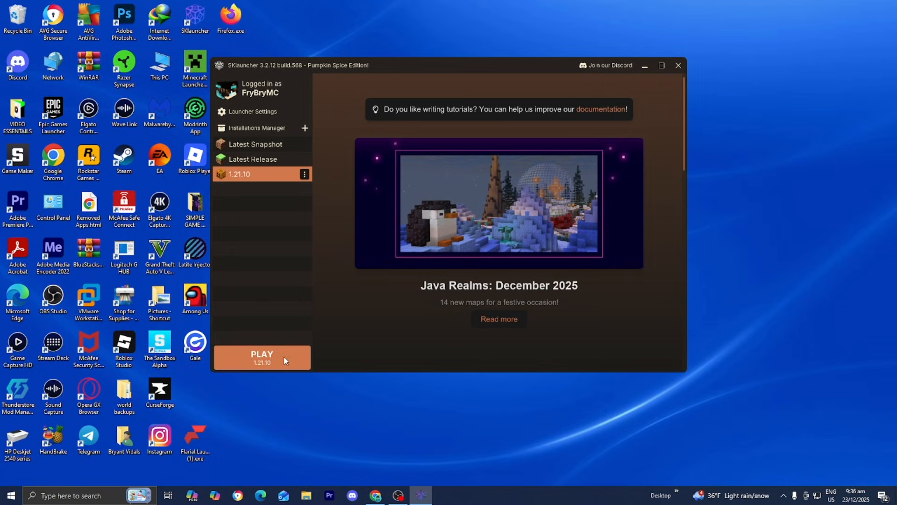
# Step: Play the 1.21.10 installation, then close SKLauncher
pyautogui.click(261, 357)
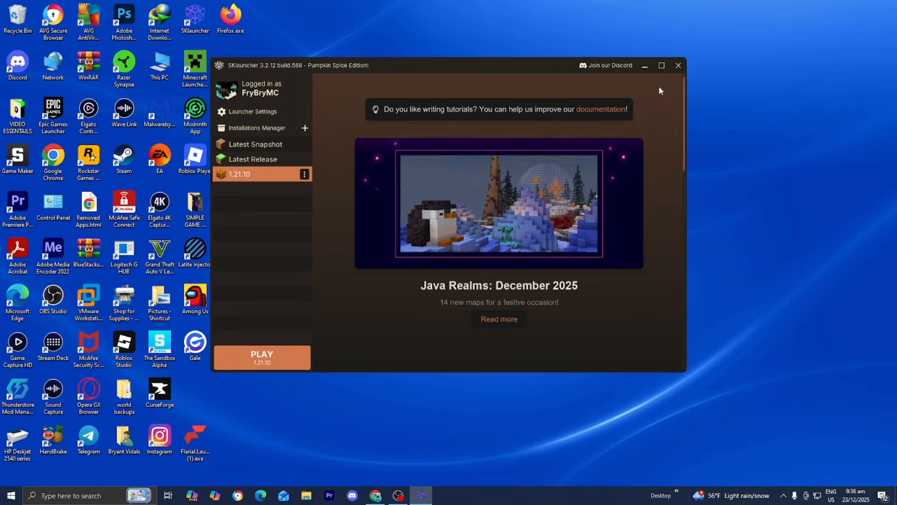
pyautogui.click(679, 65)
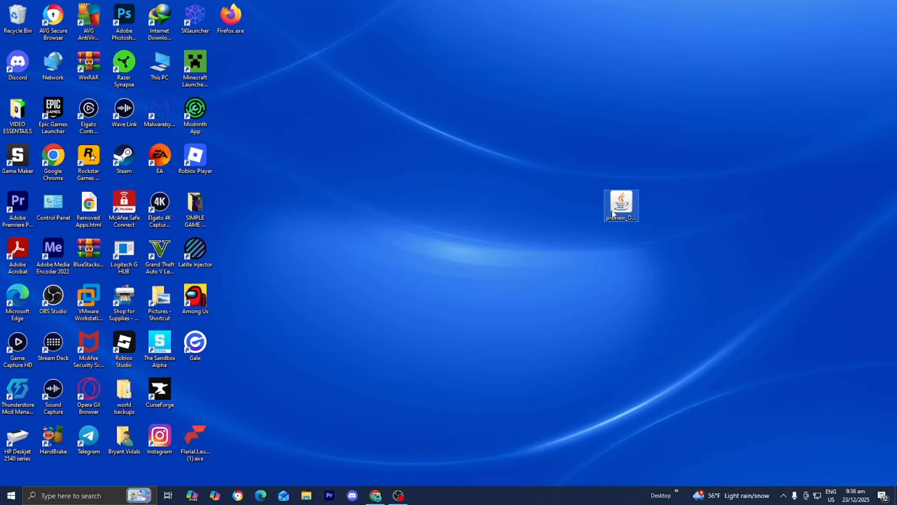
pyautogui.moveTo(621, 207)
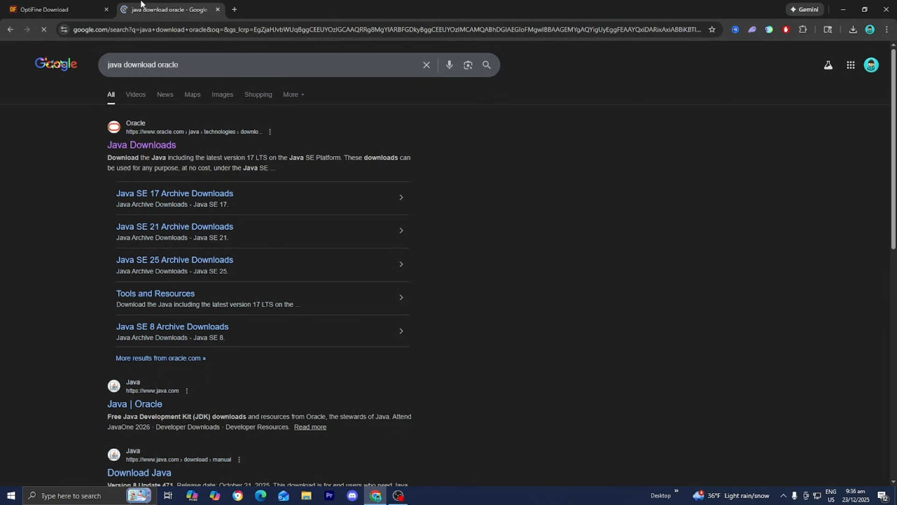
# Step: Bring up the JDK 21 Windows installers on Oracle Java Downloads, then minimise the browser
pyautogui.click(291, 95)
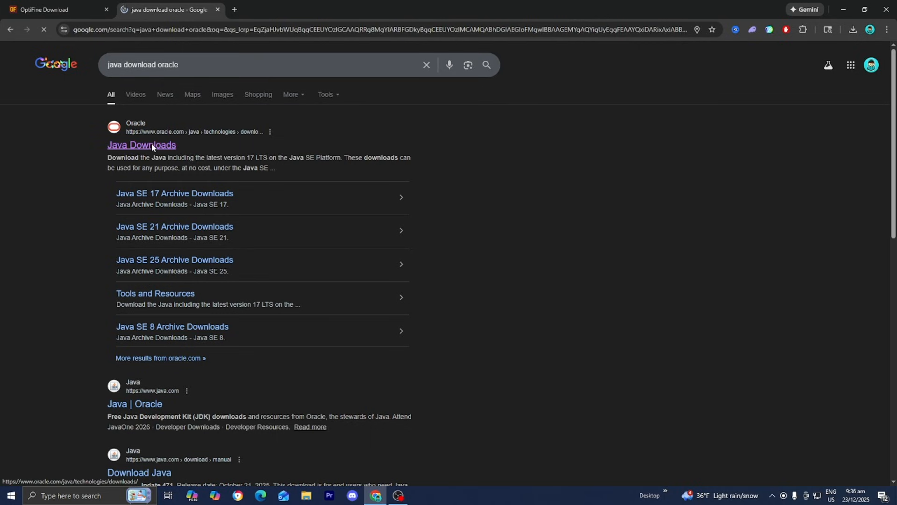
pyautogui.click(140, 144)
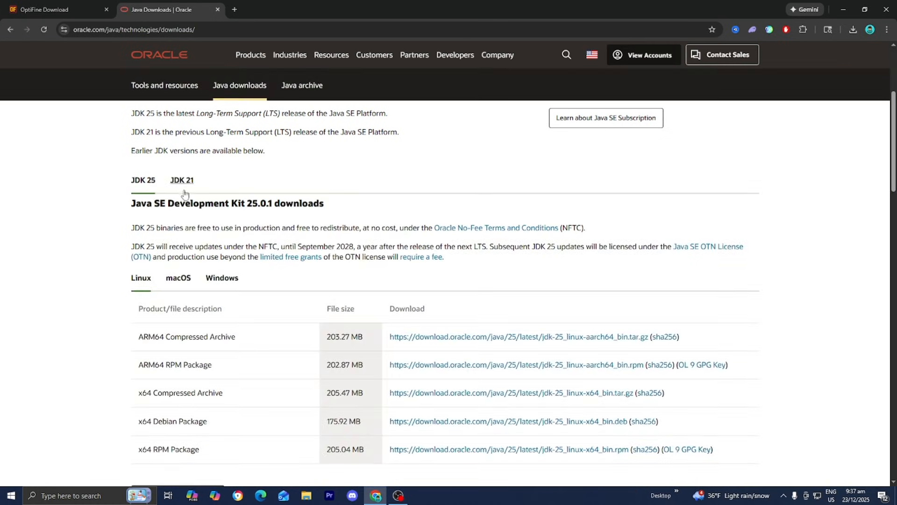
pyautogui.click(181, 180)
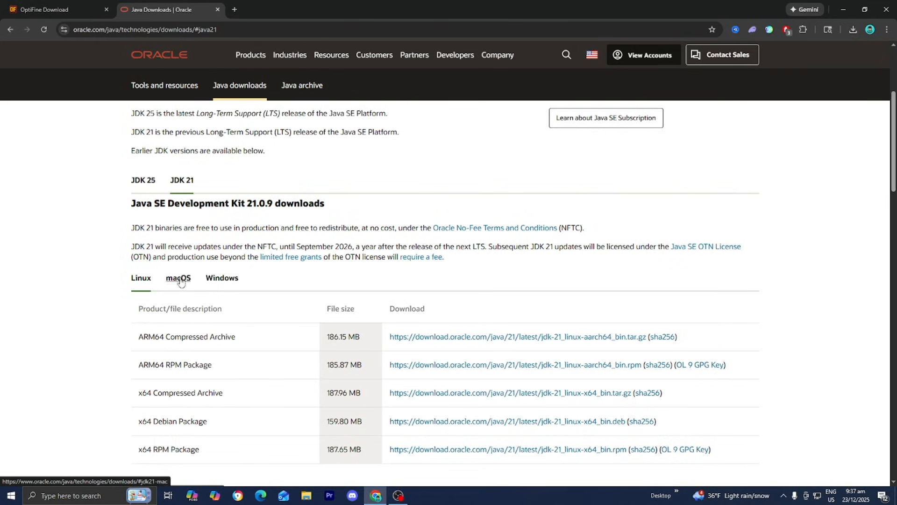
pyautogui.moveTo(150, 280)
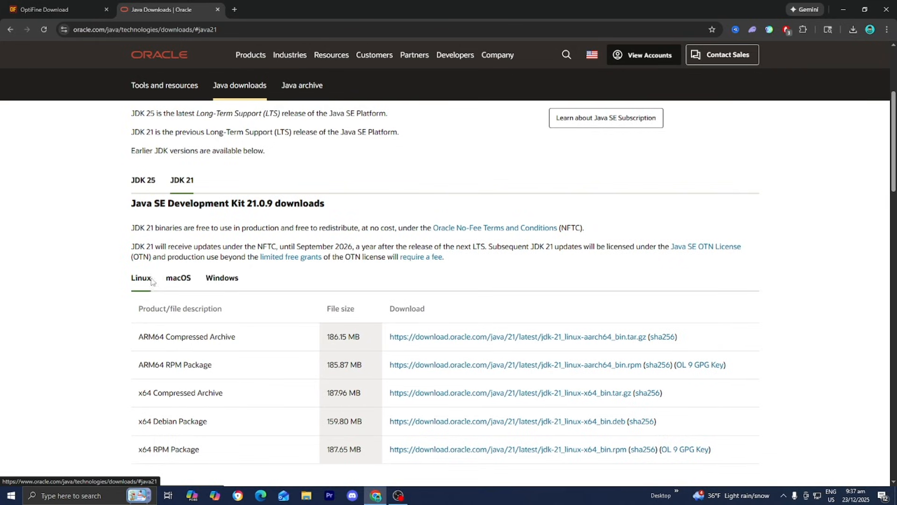
pyautogui.moveTo(221, 278)
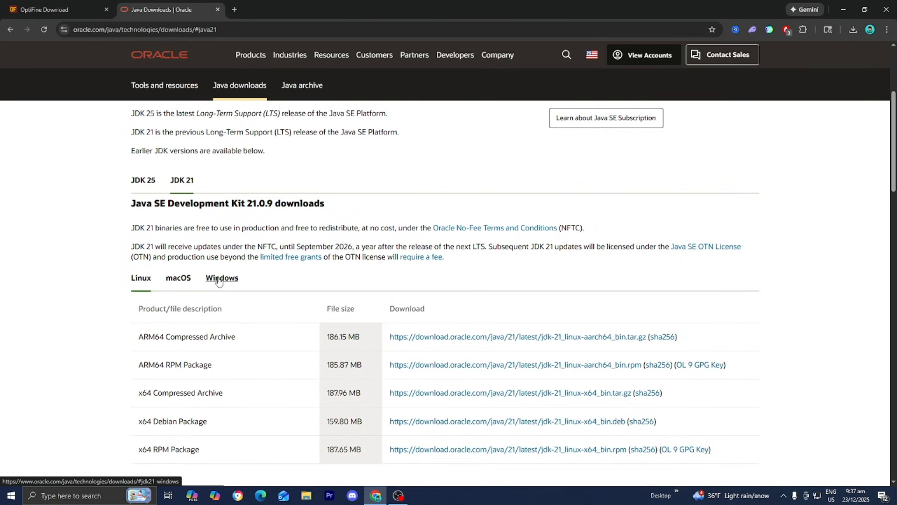
pyautogui.click(222, 277)
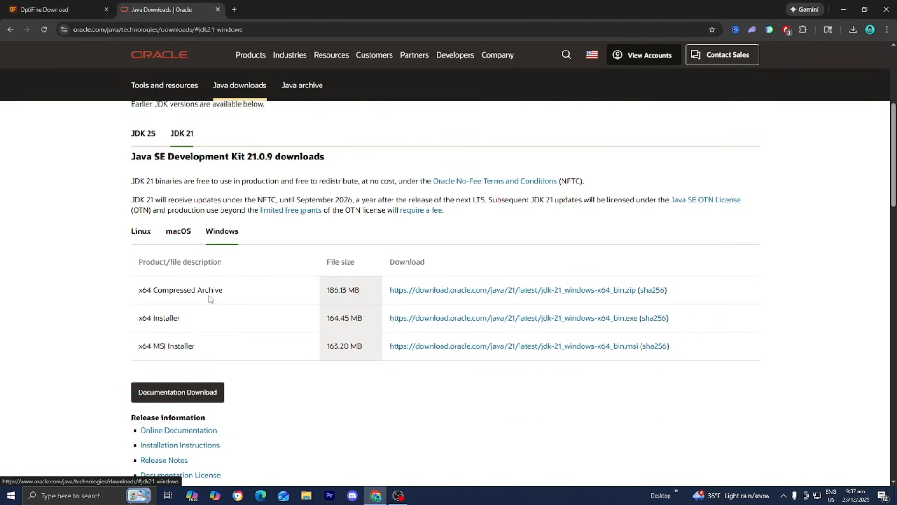
pyautogui.moveTo(189, 323)
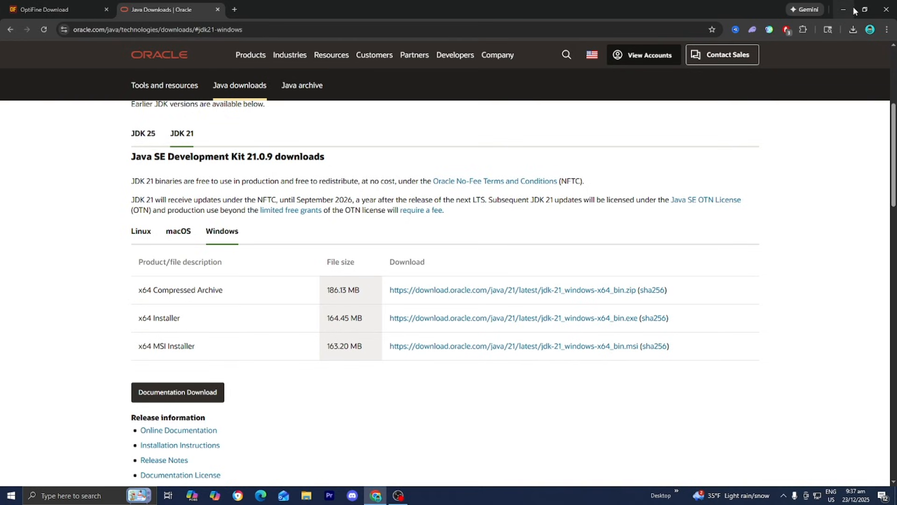
pyautogui.click(844, 9)
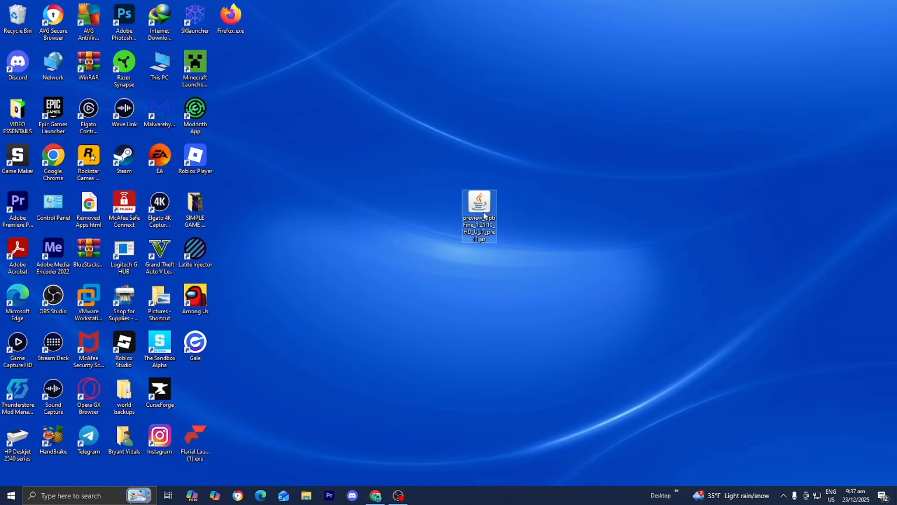
# Step: Run the OptiFine jar with Java(TM) Platform SE binary and install it into the Minecraft folder
pyautogui.rightClick(479, 210)
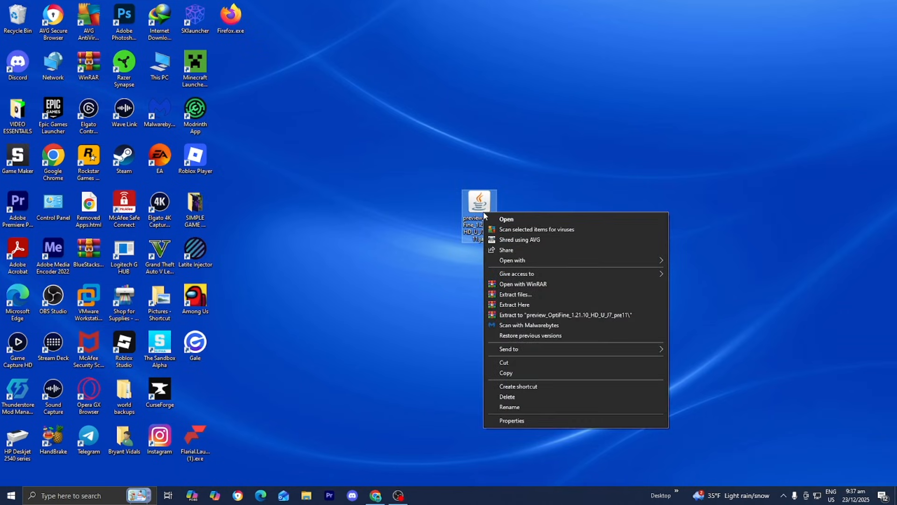
pyautogui.click(511, 260)
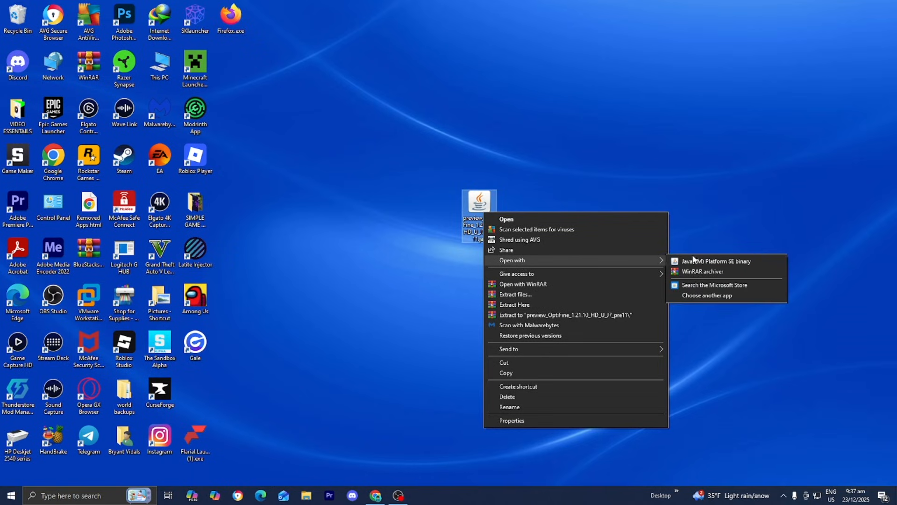
pyautogui.moveTo(716, 261)
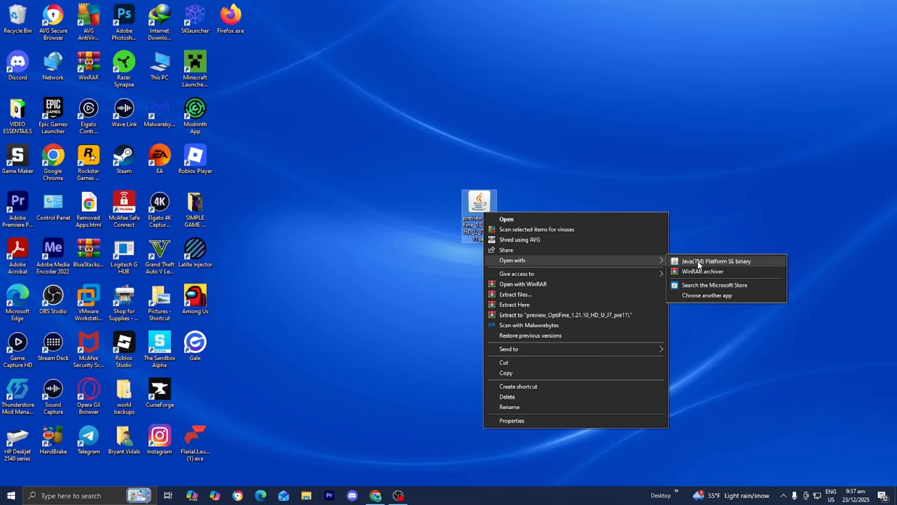
pyautogui.click(716, 261)
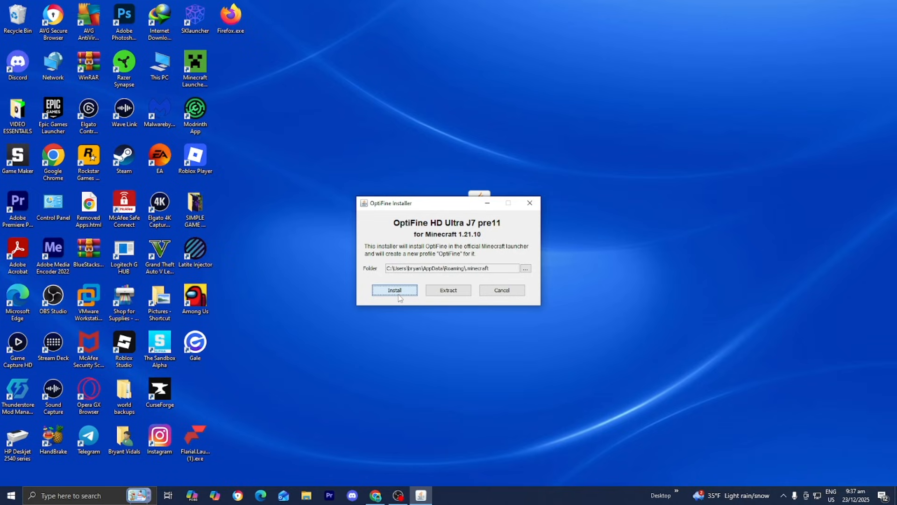
pyautogui.click(395, 290)
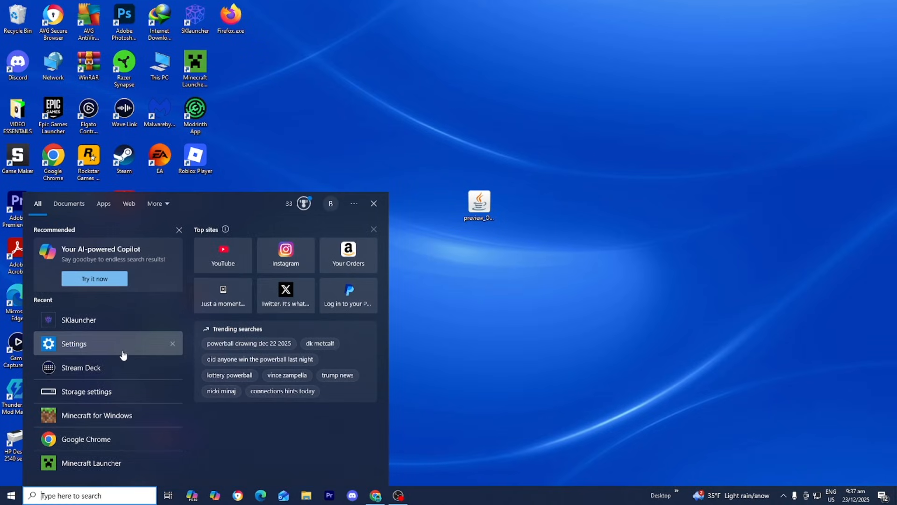
# Step: Reopen SKLauncher, play the OptiFine profile and close the launcher window
pyautogui.click(79, 319)
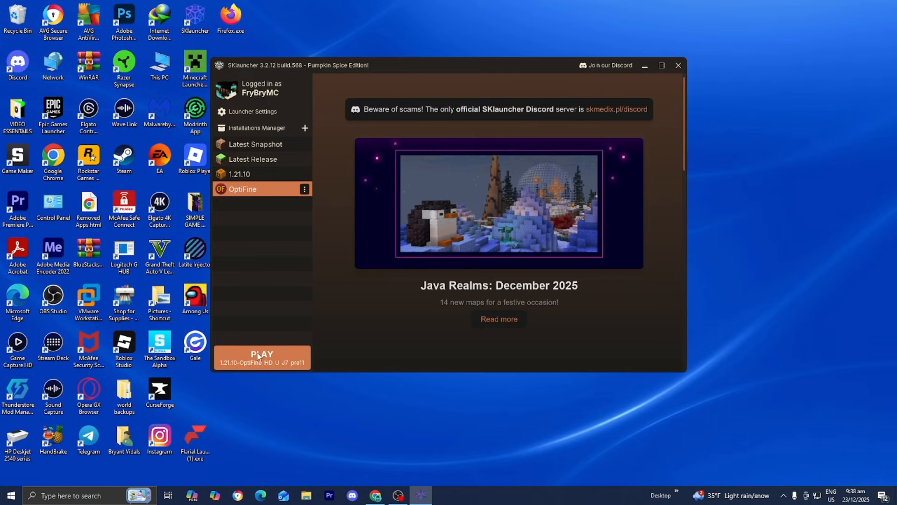
pyautogui.click(262, 355)
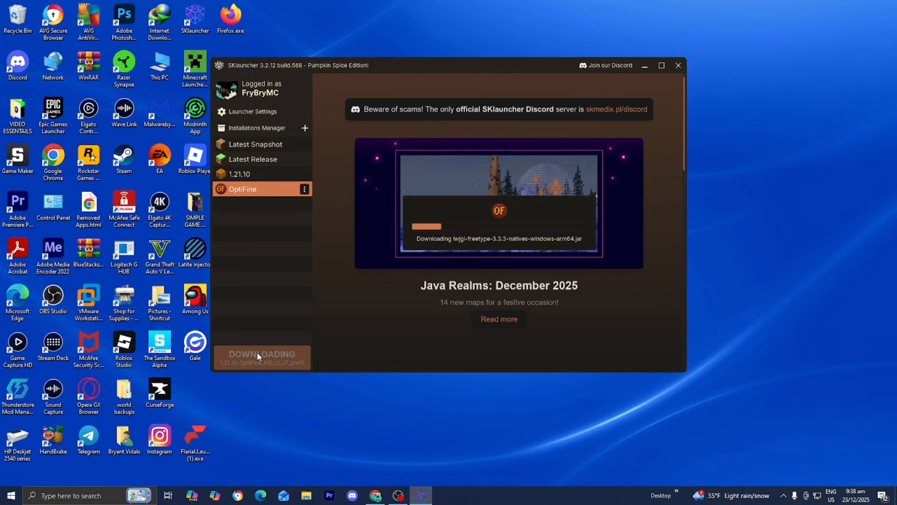
pyautogui.click(678, 65)
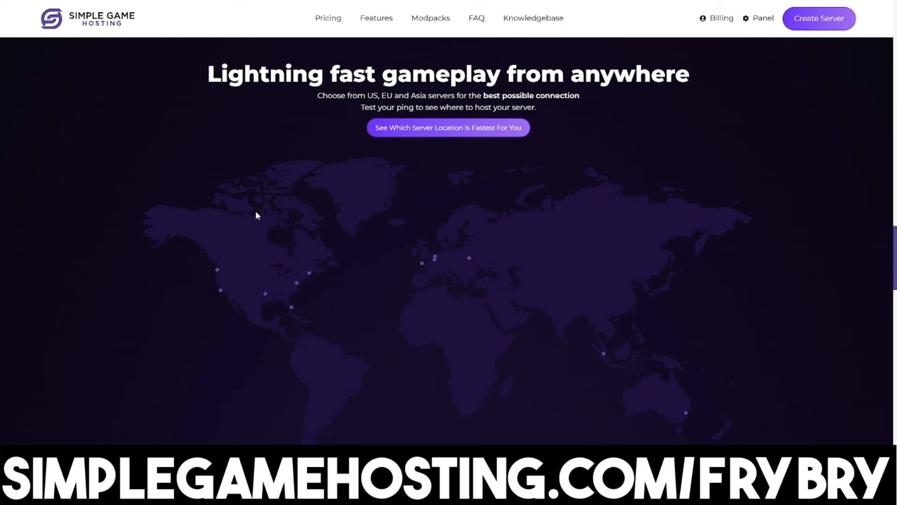
pyautogui.moveTo(369, 272)
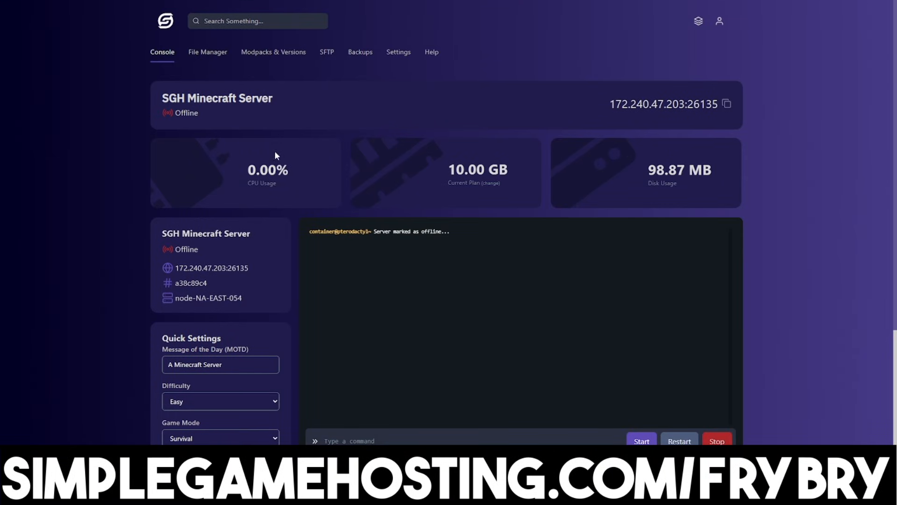
pyautogui.moveTo(293, 65)
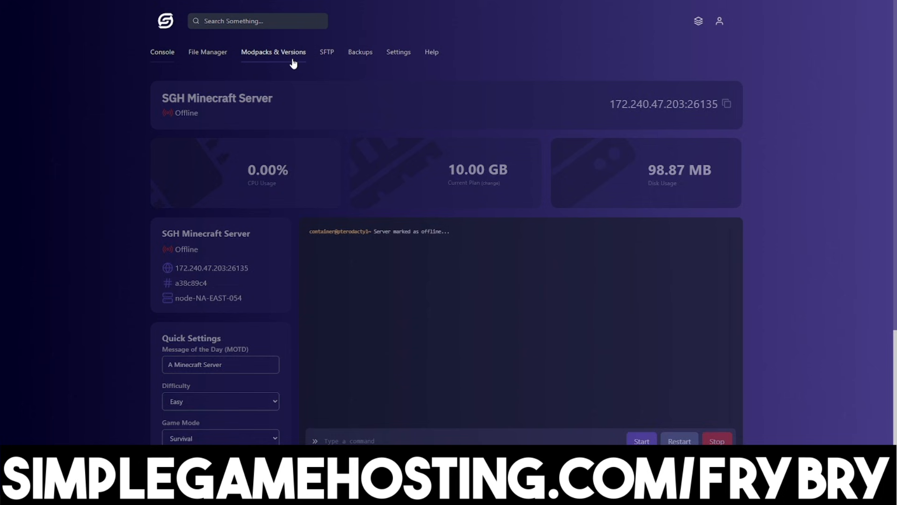
# Step: Browse the Modpacks & Versions installer list in the server panel
pyautogui.click(273, 52)
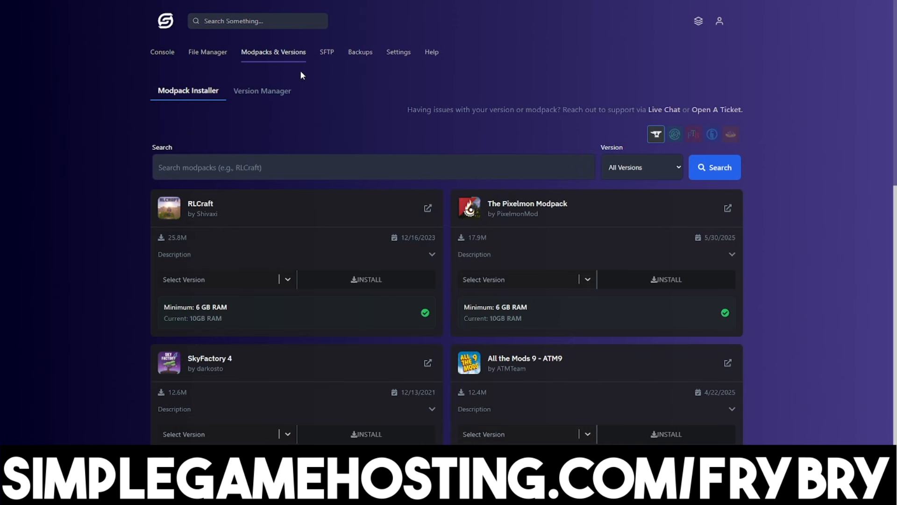
pyautogui.scroll(-3)
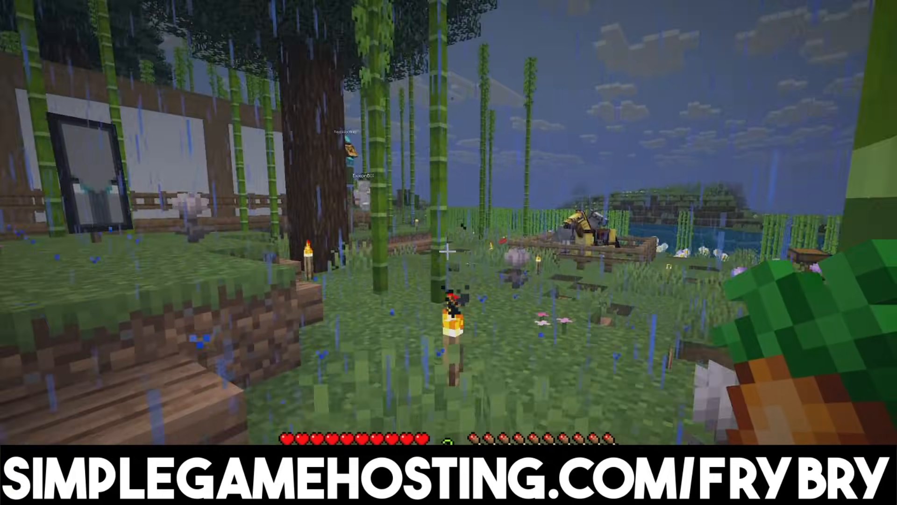
pyautogui.moveTo(449, 253)
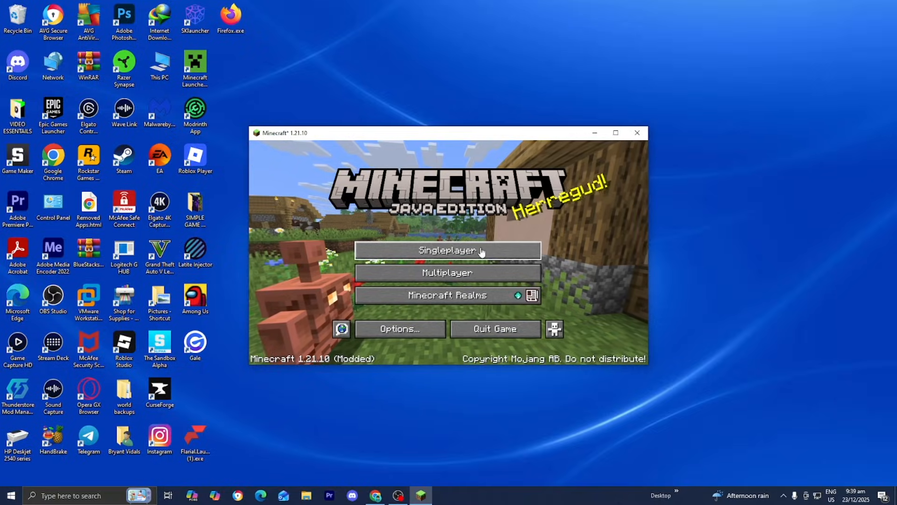
pyautogui.click(447, 250)
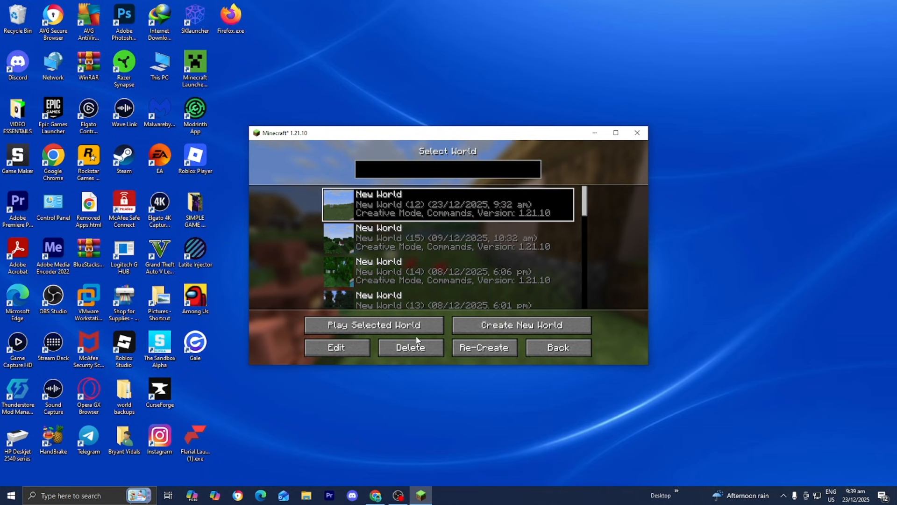
pyautogui.click(557, 347)
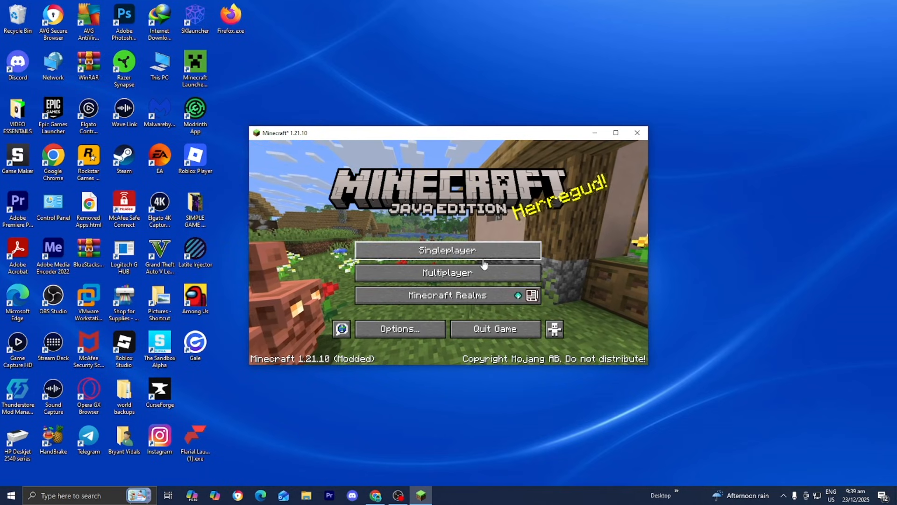